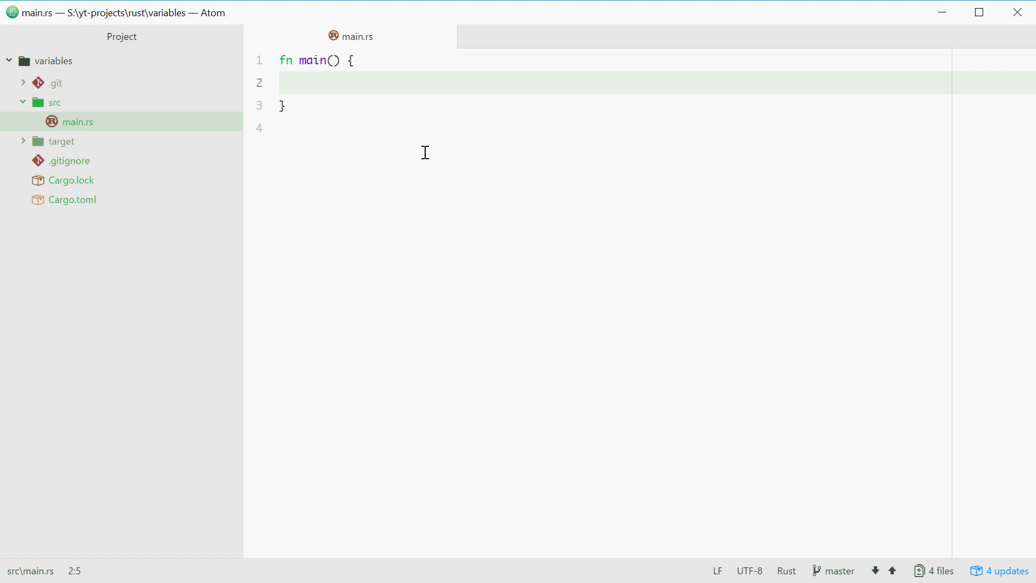
# Write `let x = 45;` inside main() and move to the end of line 2
pyautogui.write('let x =')
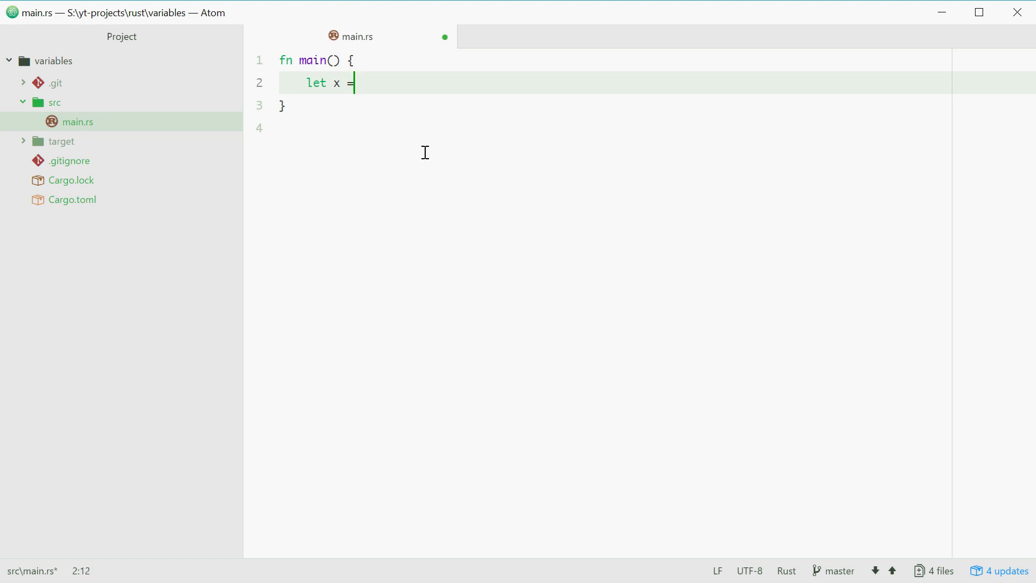
pyautogui.write('45;')
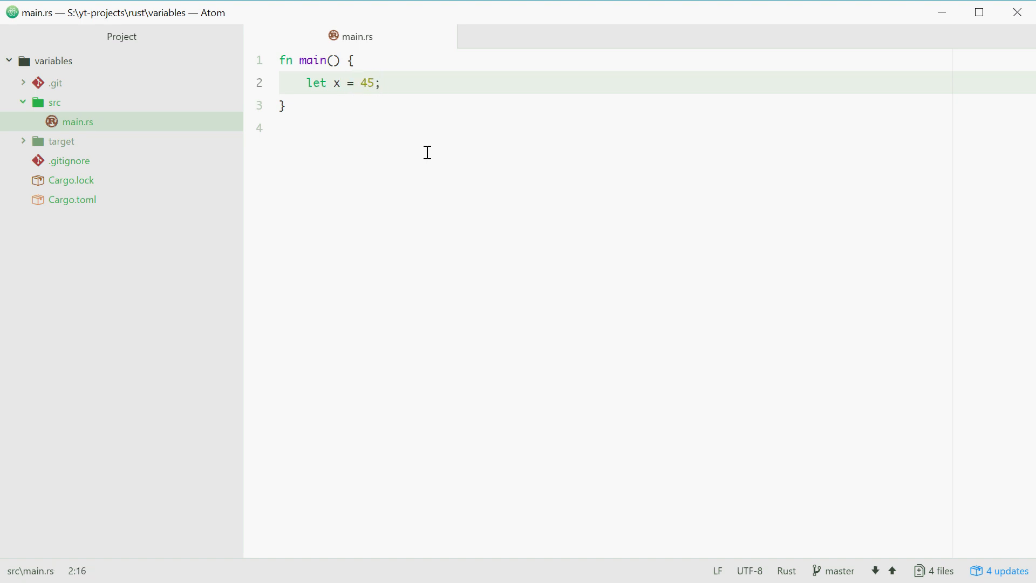
pyautogui.click(362, 83)
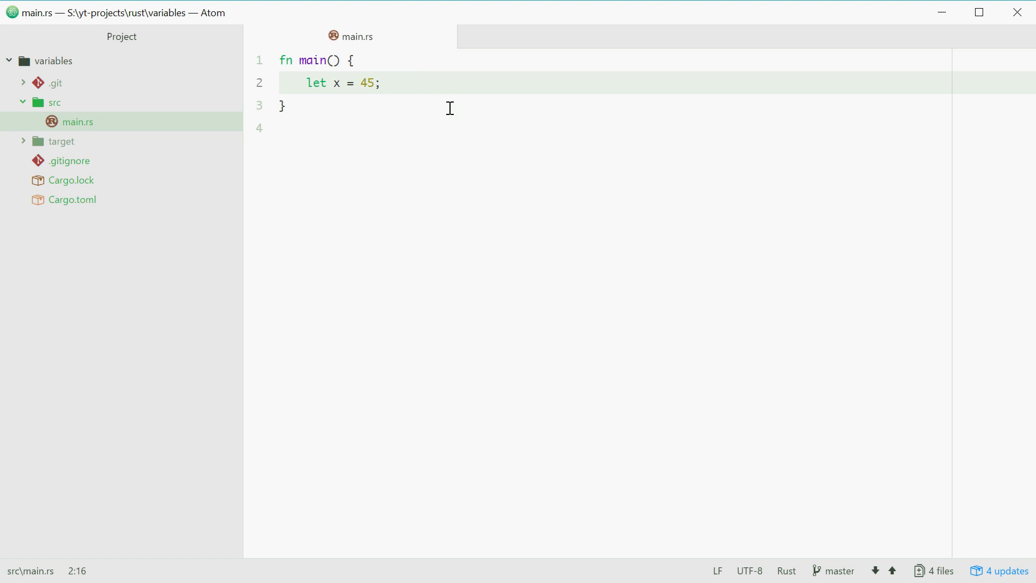
pyautogui.click(321, 83)
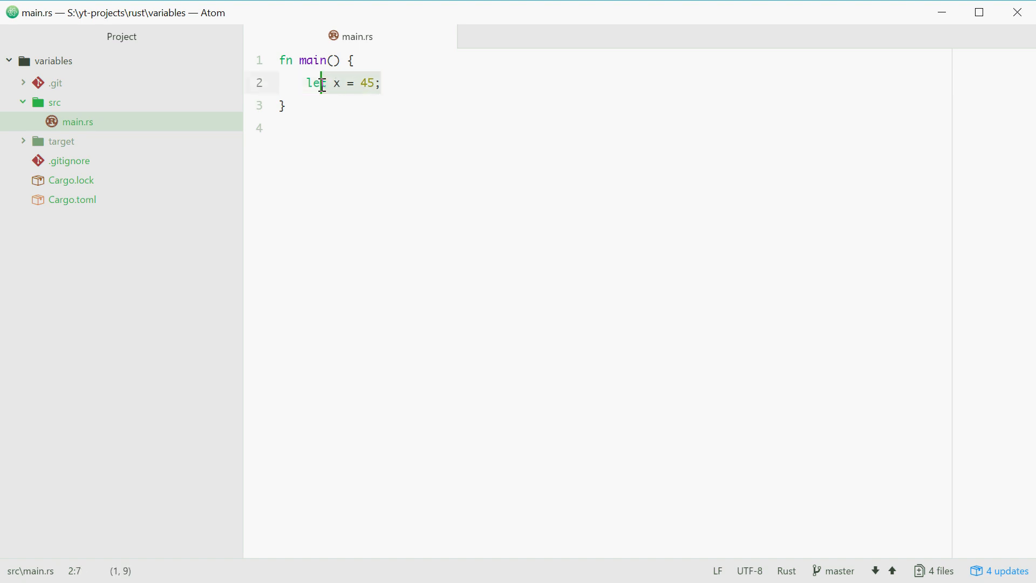
pyautogui.click(420, 83)
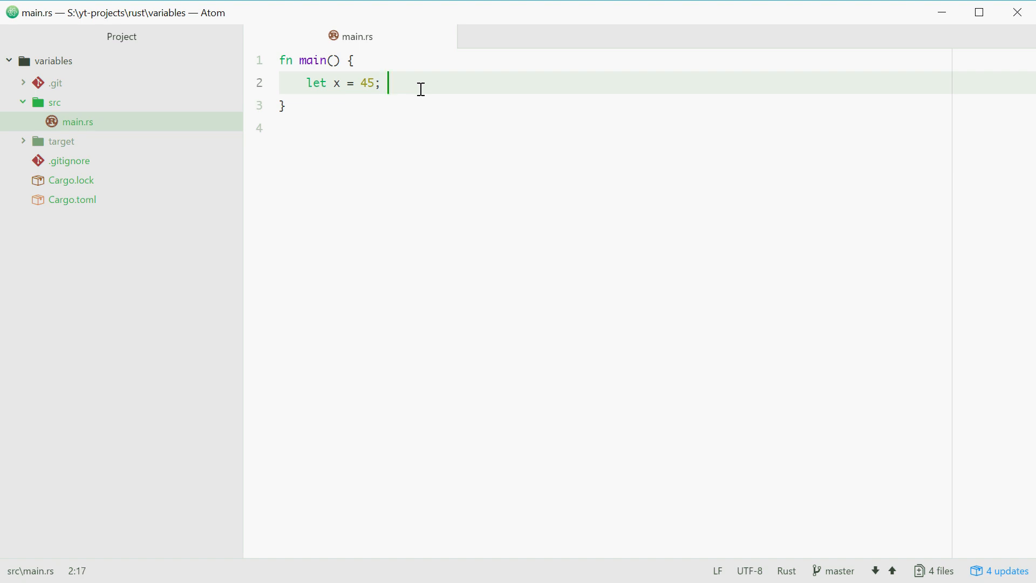
# Append the comment `// i32` after the x declaration and position the cursor right after x
pyautogui.write('// is')
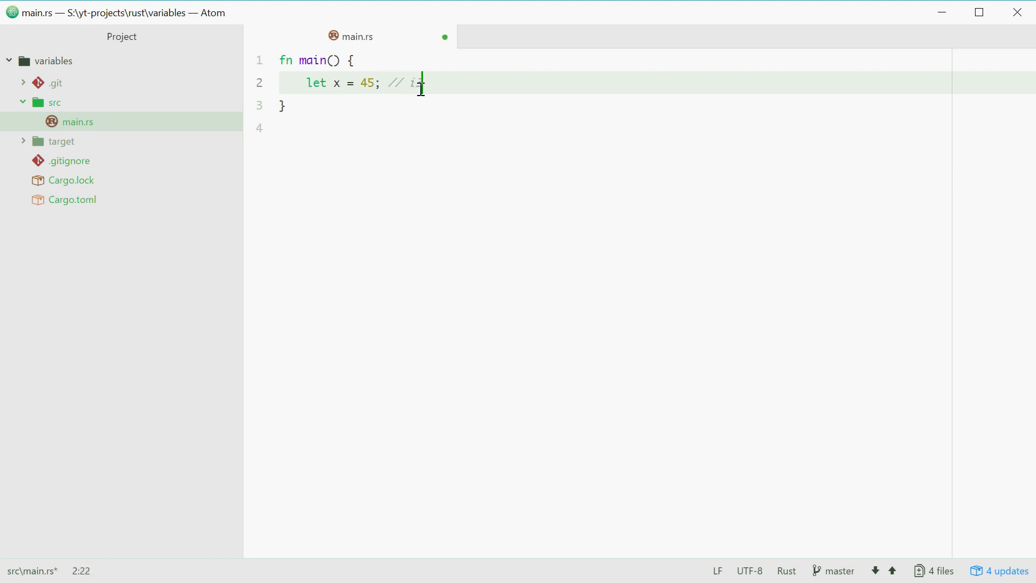
pyautogui.write('2')
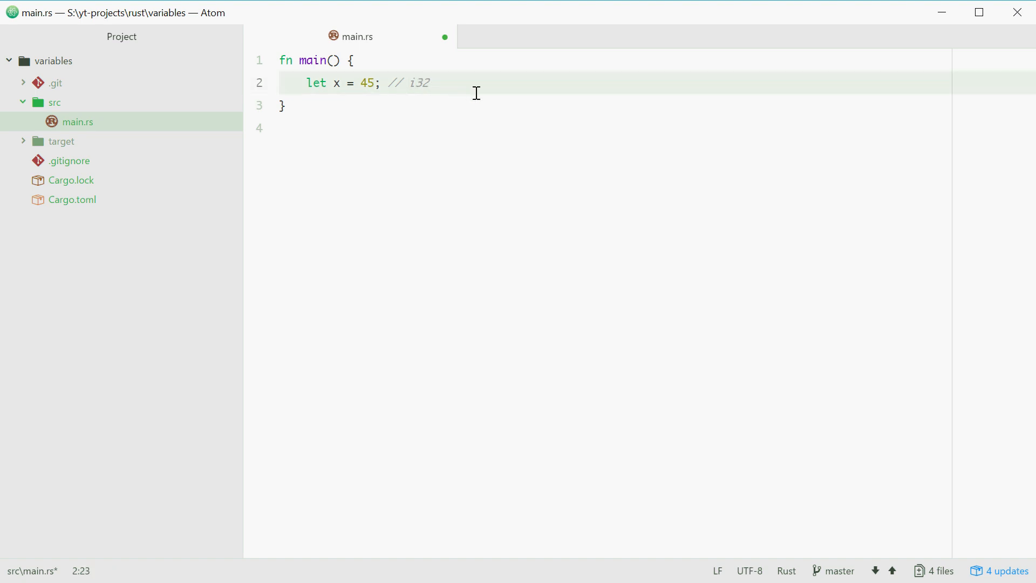
pyautogui.click(428, 84)
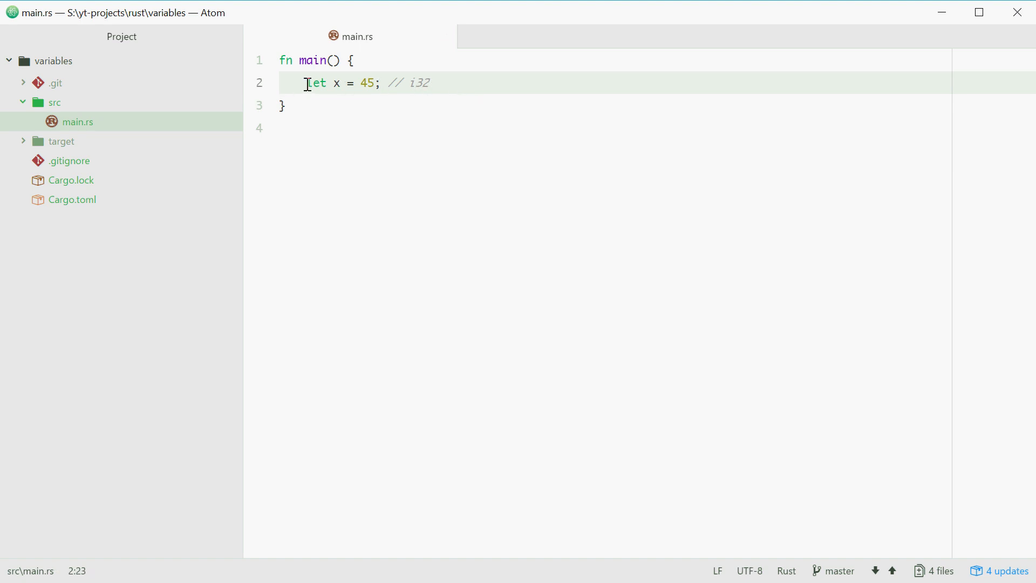
pyautogui.click(429, 82)
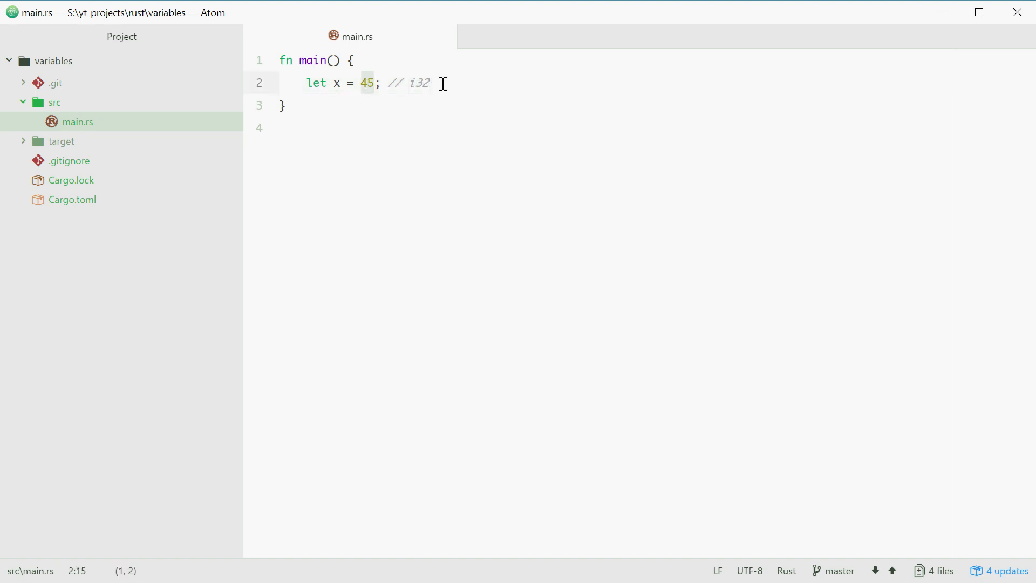
pyautogui.click(368, 83)
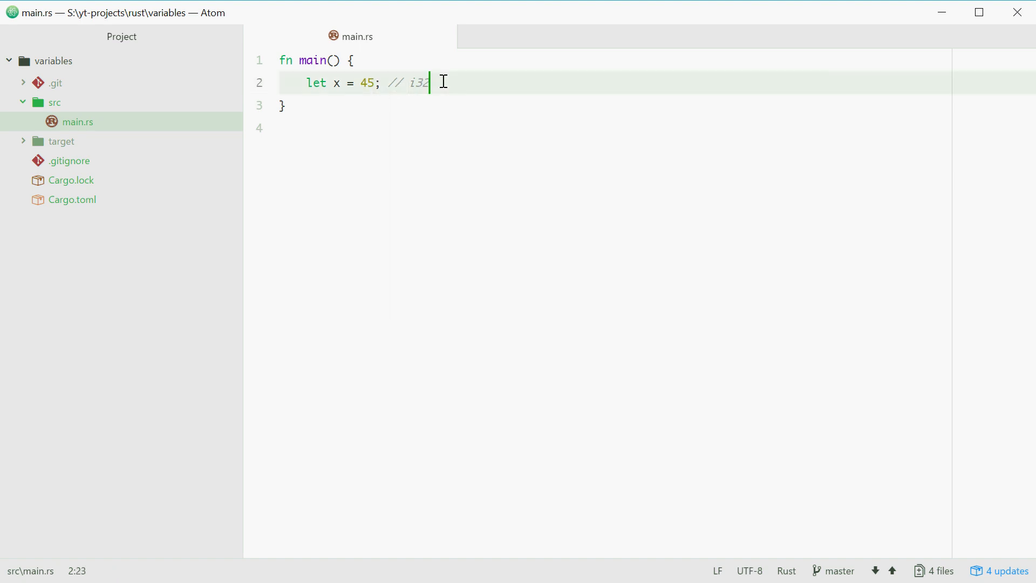
pyautogui.moveTo(413, 72)
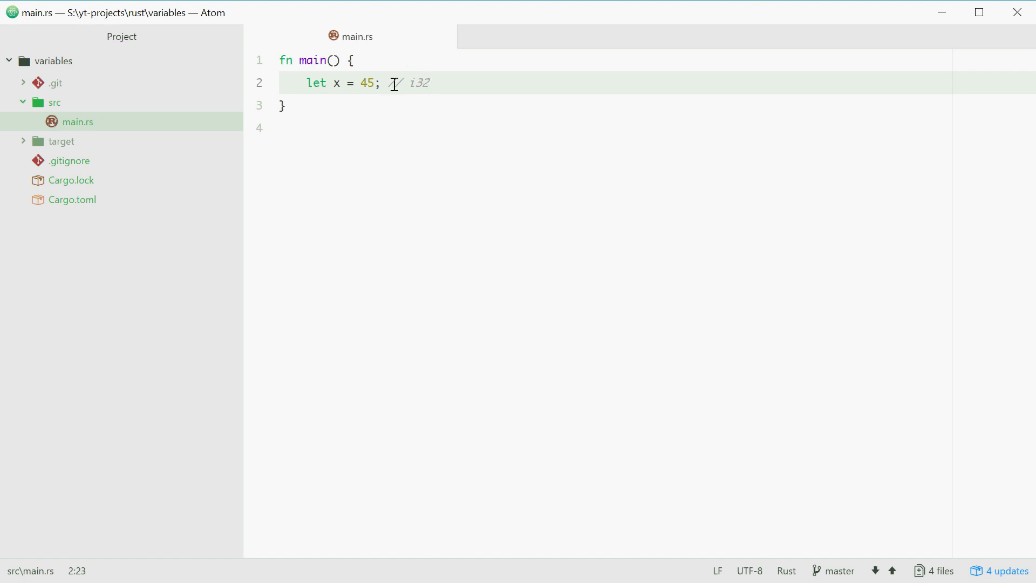
pyautogui.click(336, 83)
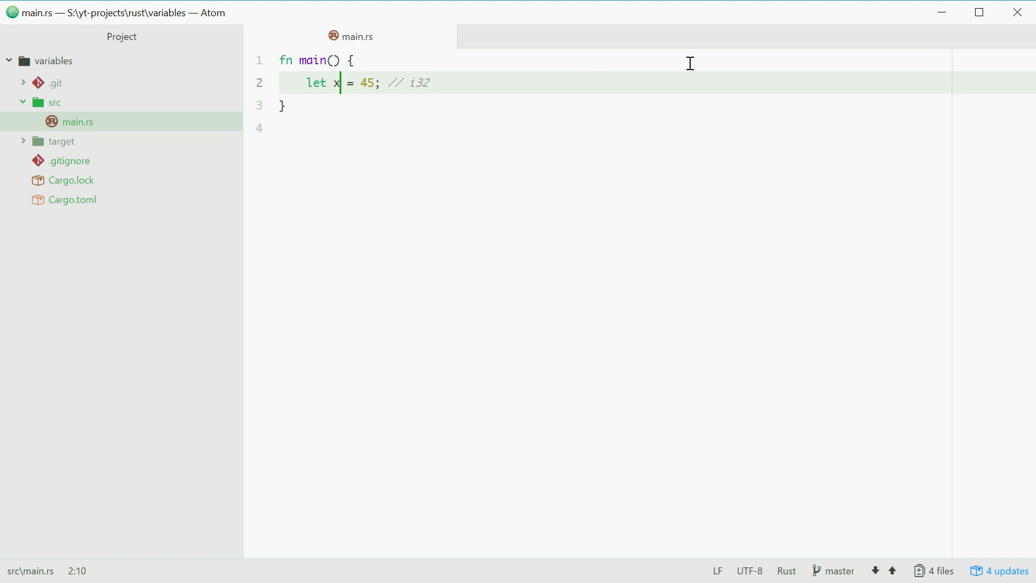
# Annotate x with type i64 and change the trailing comment to i64
pyautogui.write(':')
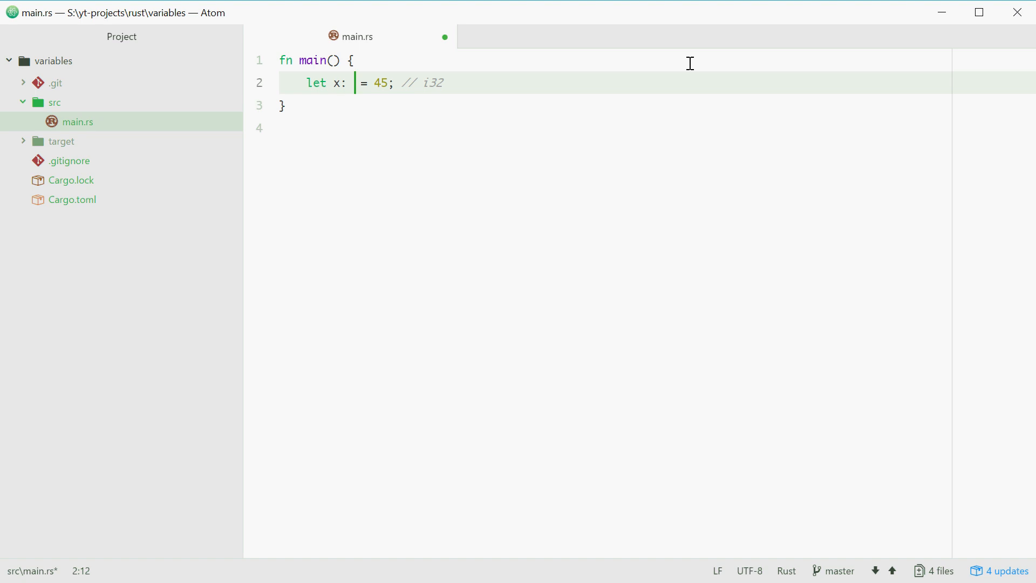
pyautogui.write('i')
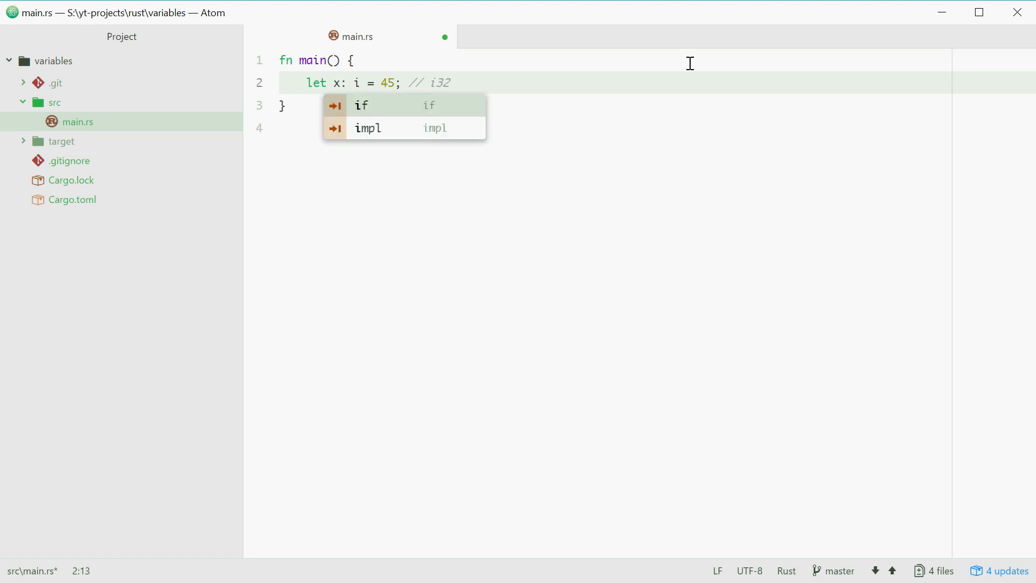
pyautogui.write('64')
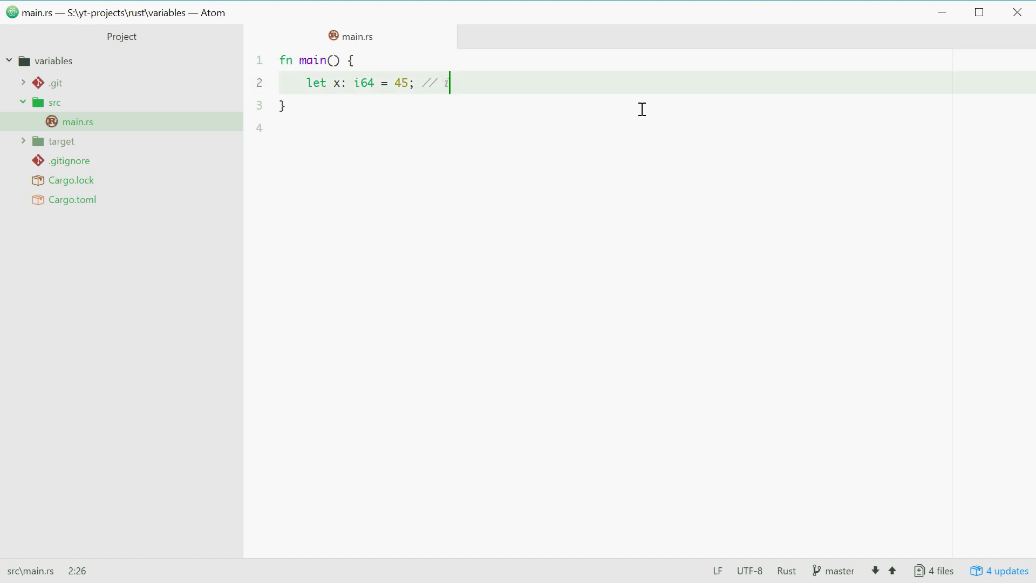
pyautogui.write('64')
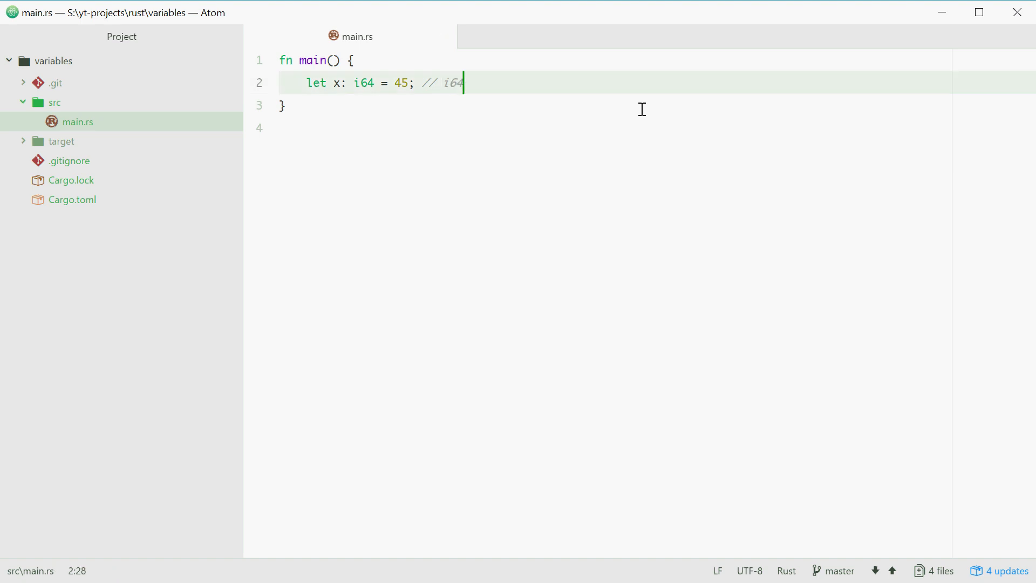
pyautogui.click(341, 82)
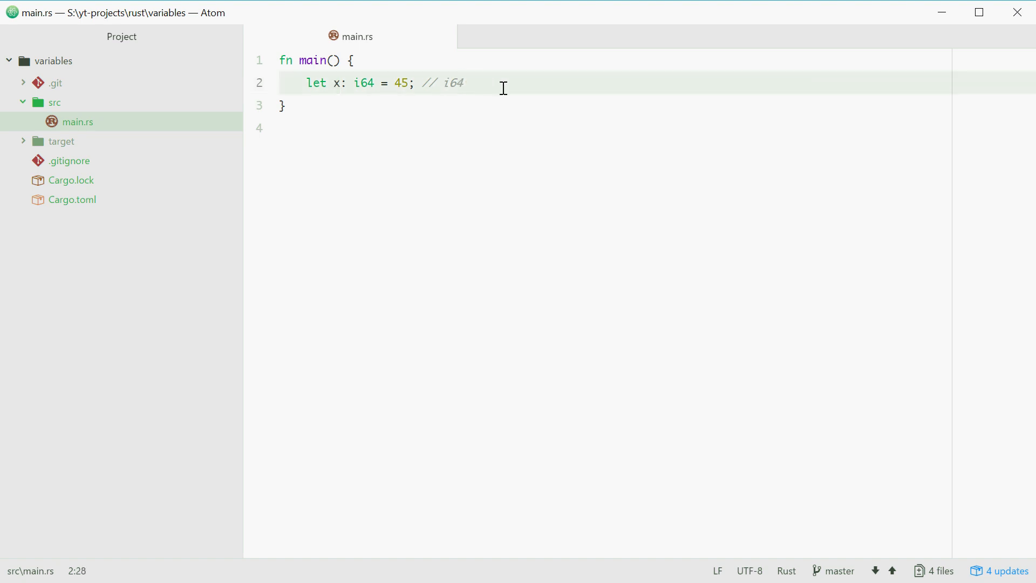
# Review line 2 reading `let x: i64 = 45; // i64` and rest at its end
pyautogui.click(463, 83)
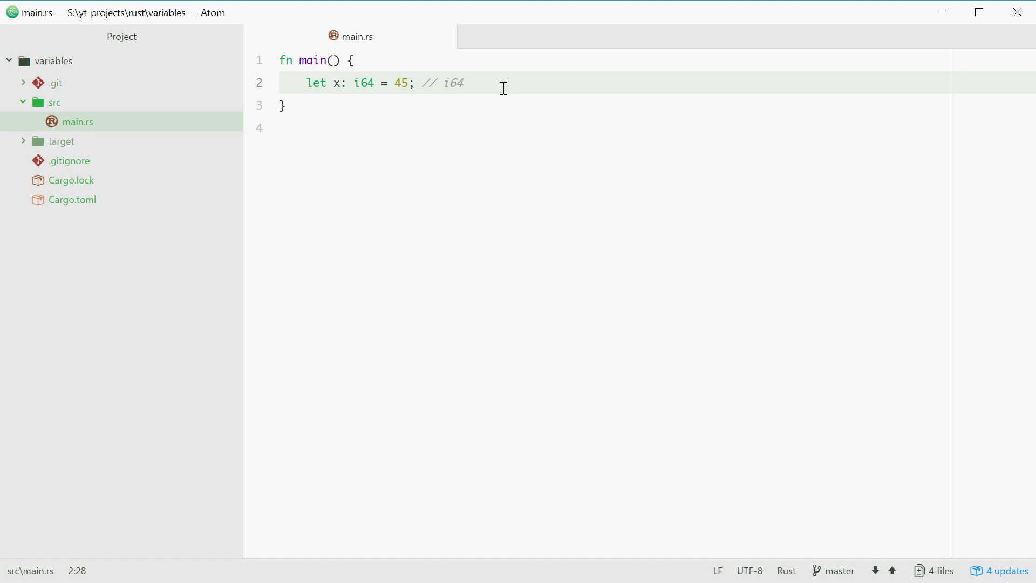
pyautogui.click(463, 83)
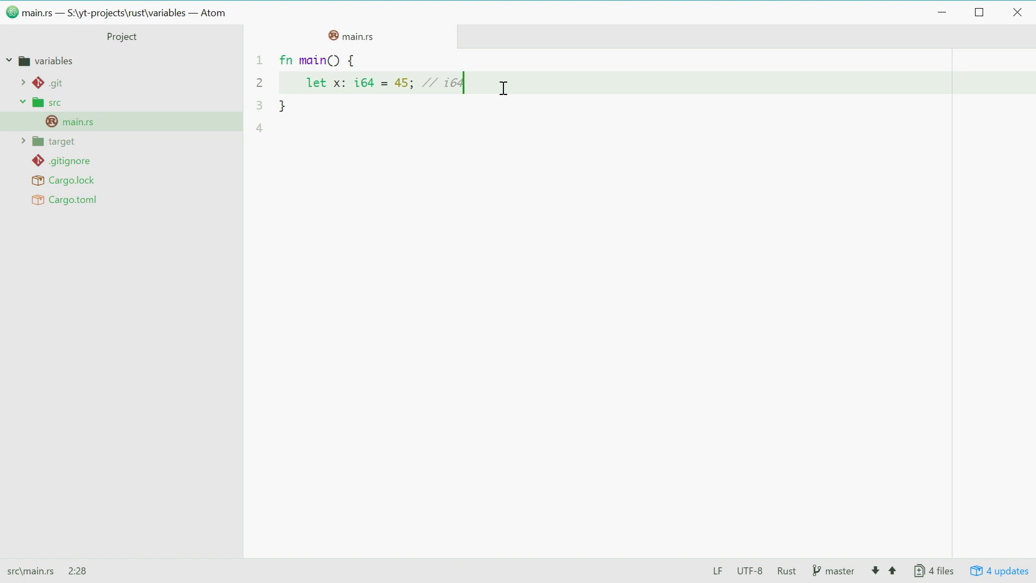
pyautogui.click(397, 83)
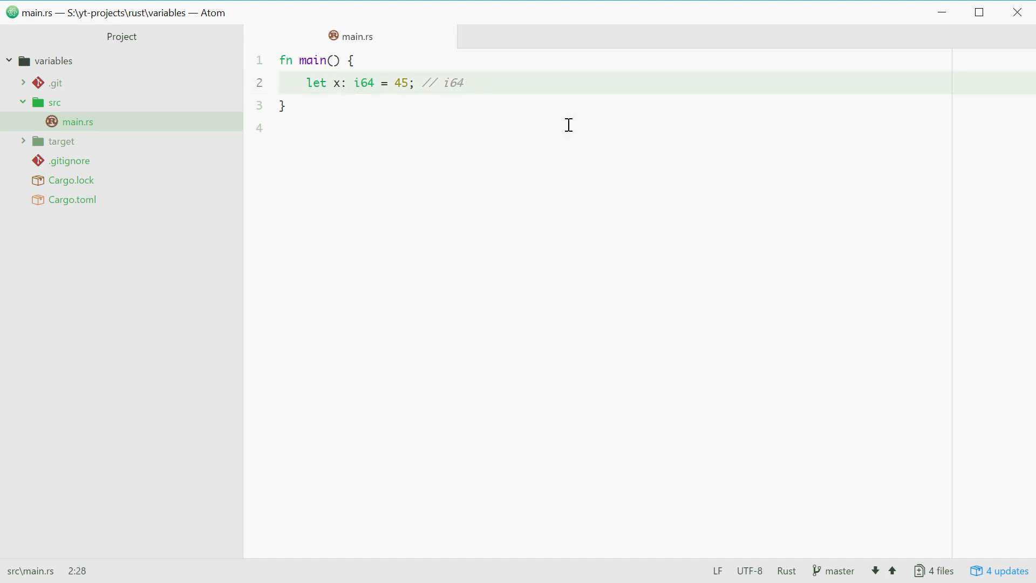
pyautogui.click(463, 83)
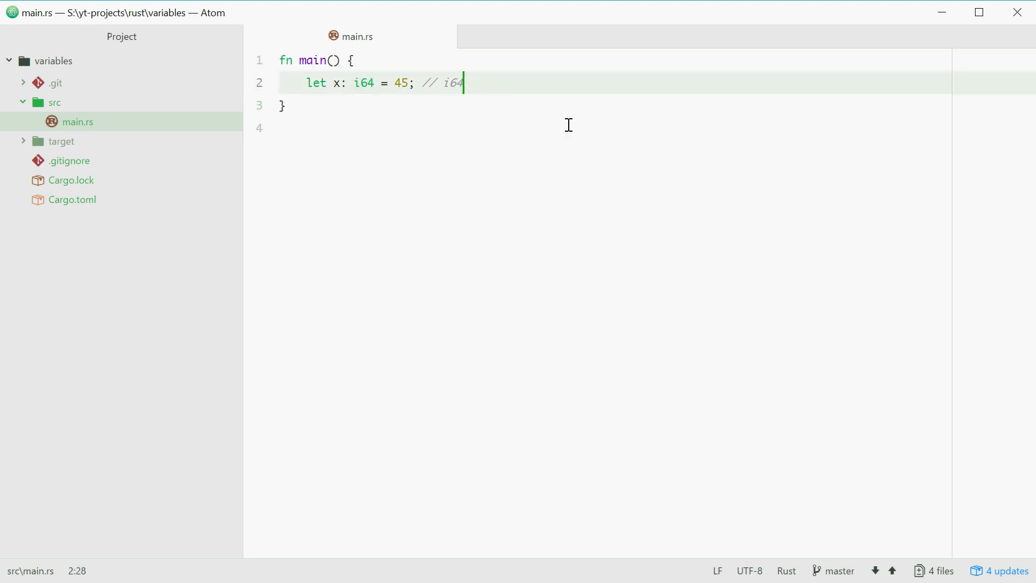
pyautogui.moveTo(337, 83)
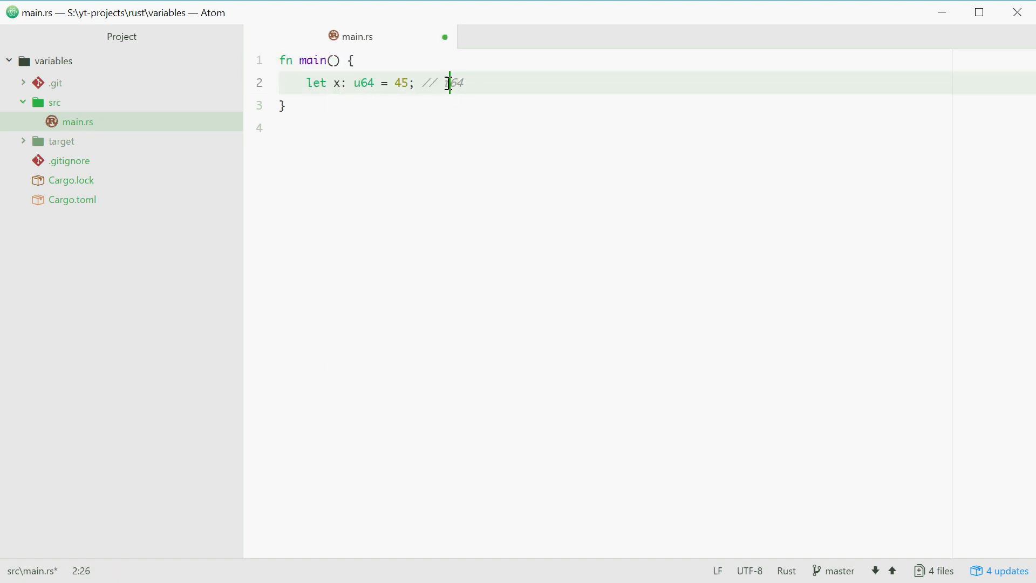
# Save main.rs with x as u64 and move into the x comment
pyautogui.press('ctrl+s')
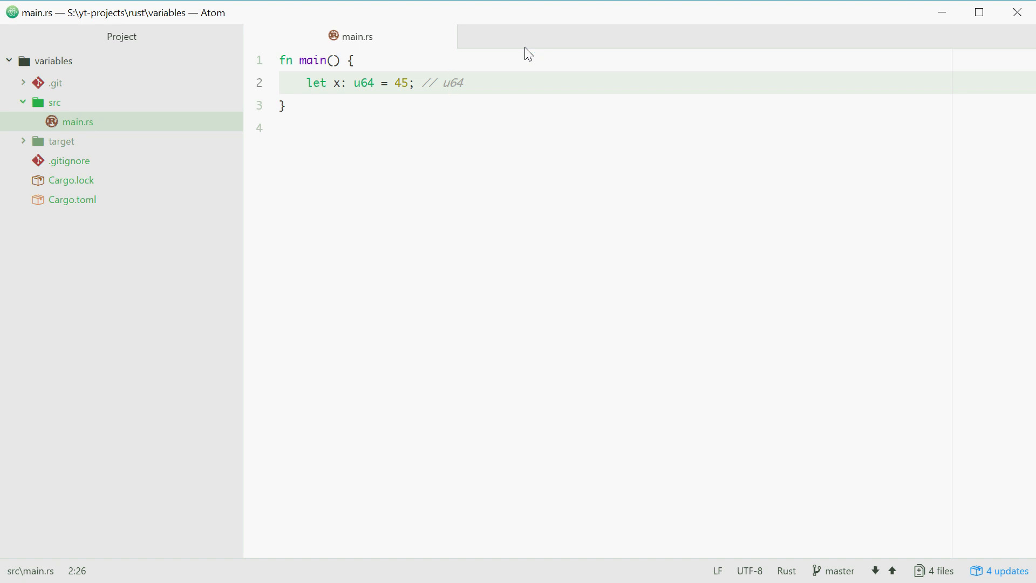
pyautogui.click(449, 83)
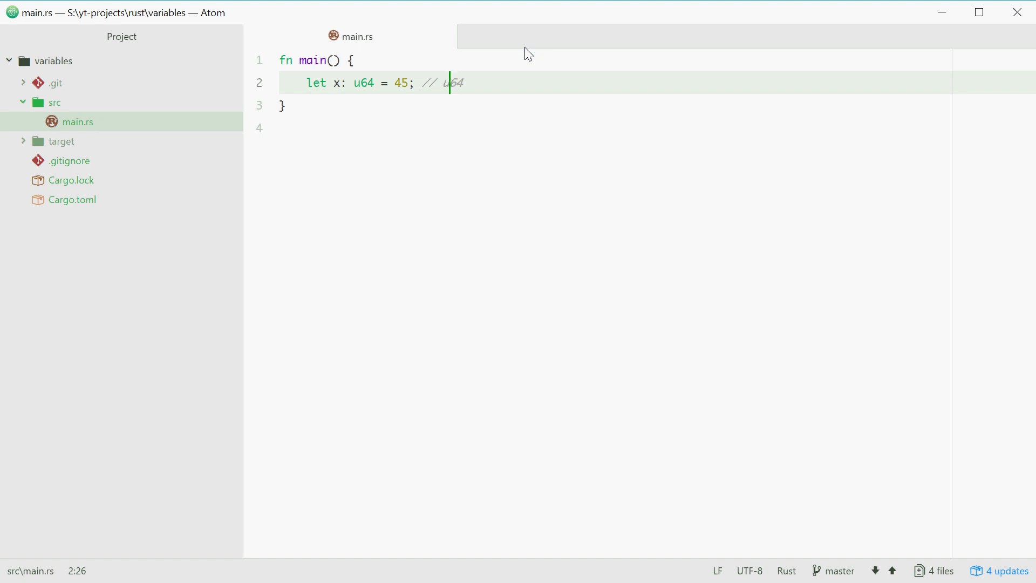
pyautogui.moveTo(534, 82)
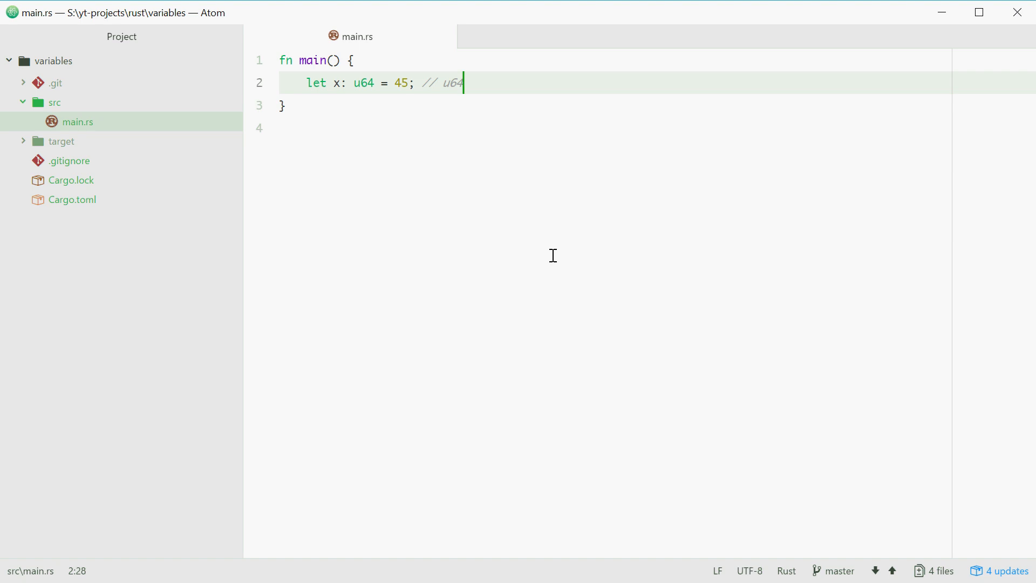
pyautogui.moveTo(484, 81)
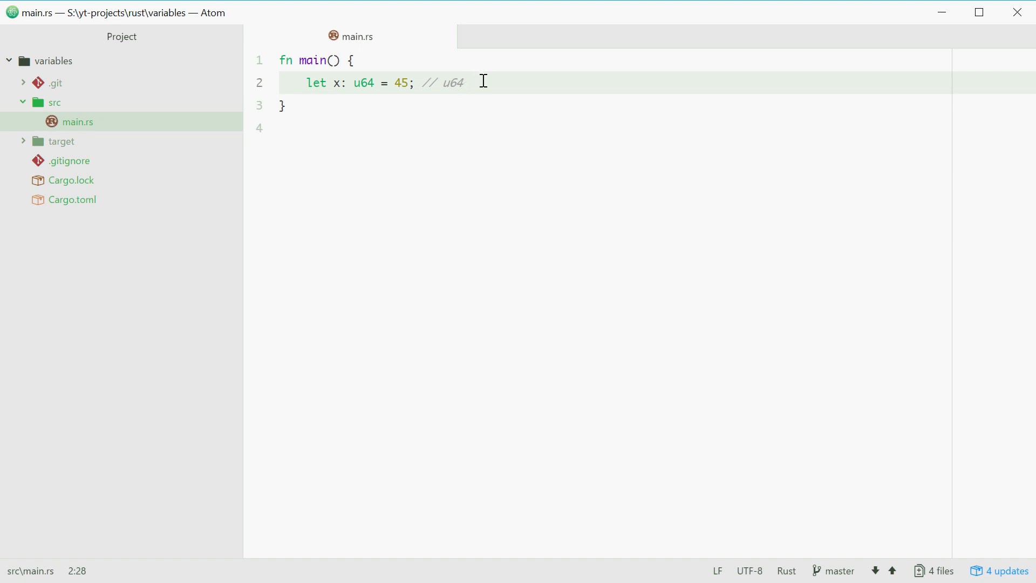
# Write `let f: f32 = 6.7; // f32` on line 3 and begin line 4 with `let b:`
pyautogui.write('let f =')
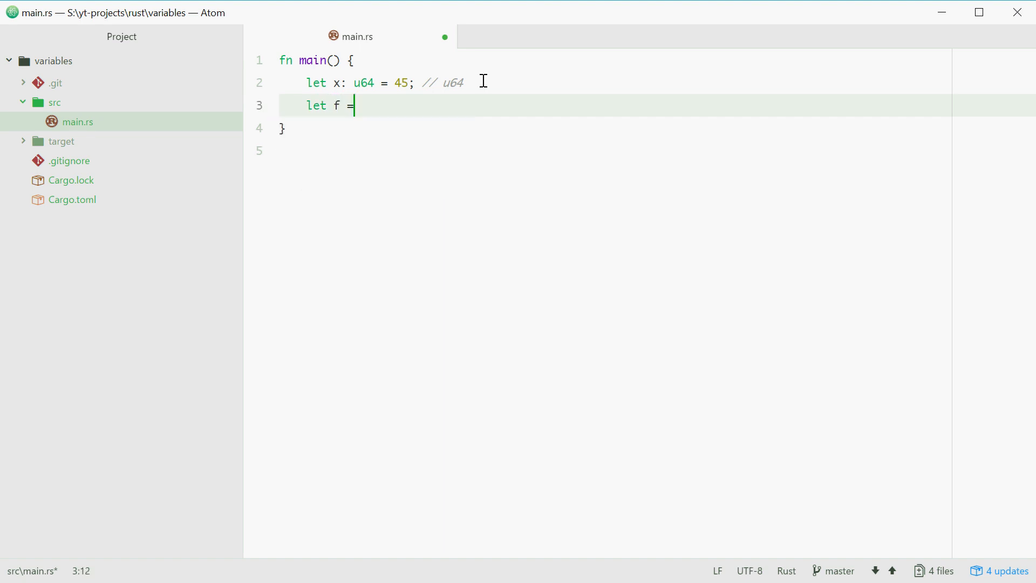
pyautogui.write('6.7; //')
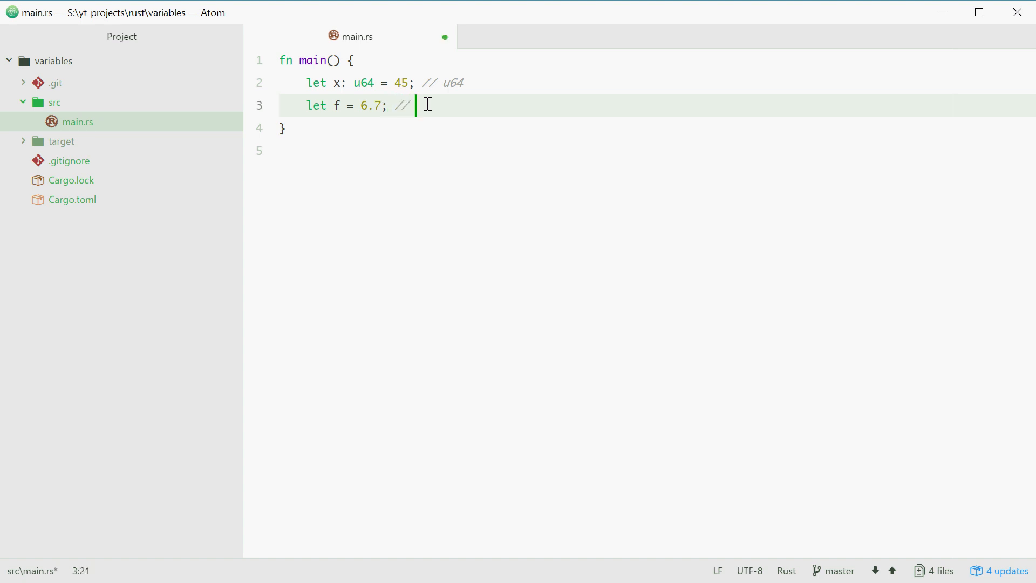
pyautogui.write('f32')
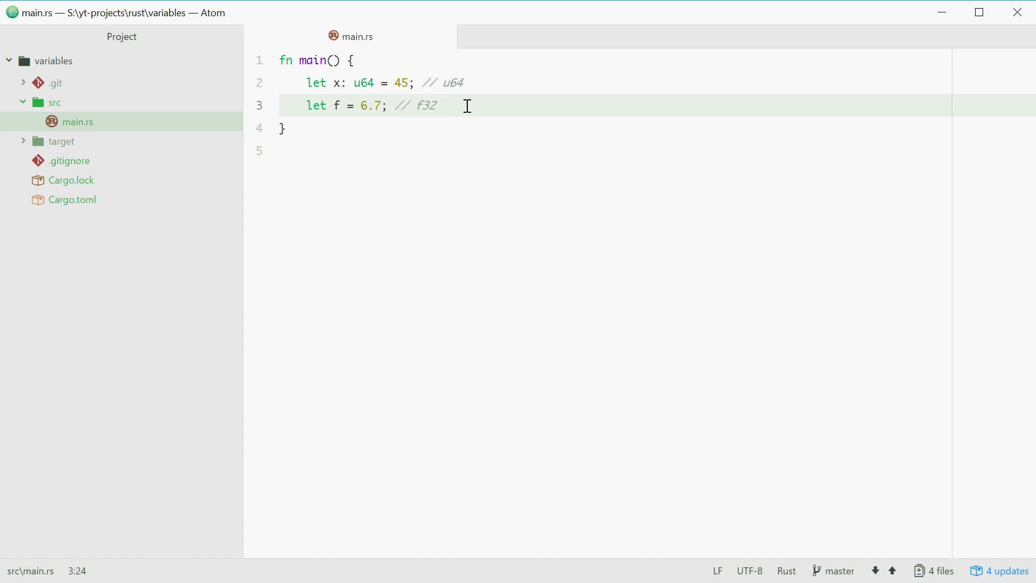
pyautogui.click(375, 106)
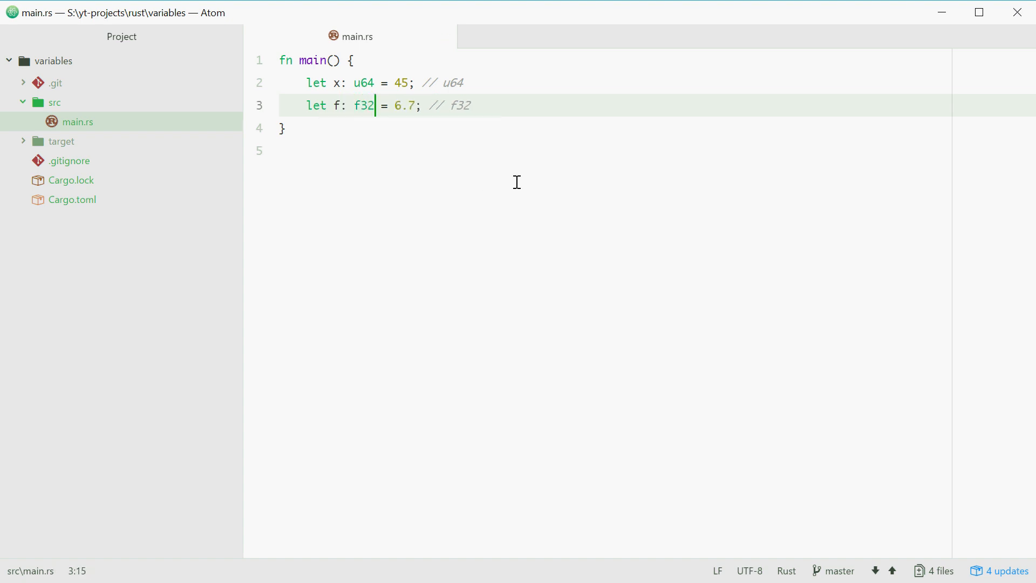
pyautogui.write('4')
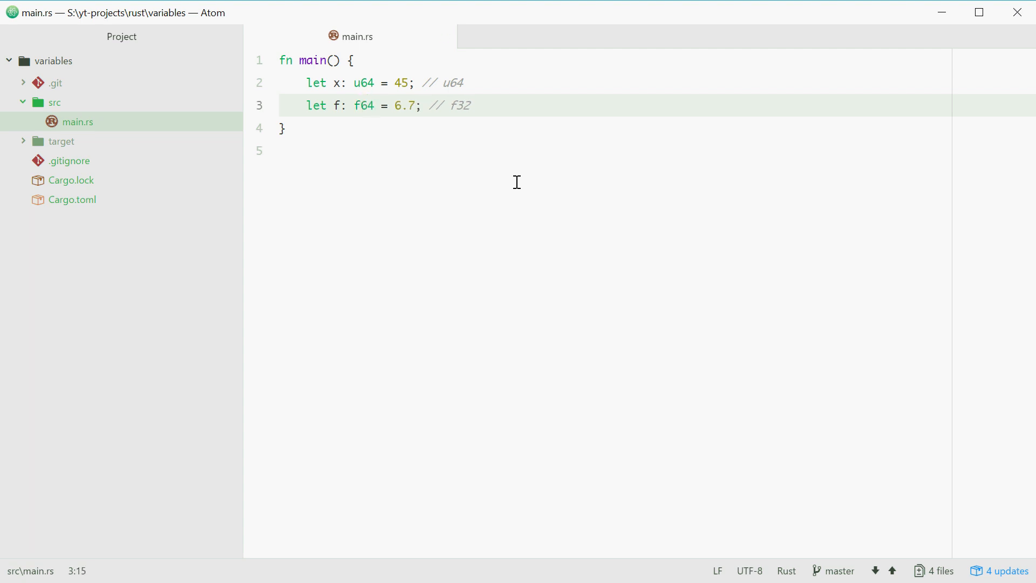
pyautogui.write('f32')
pyautogui.write('let b:')
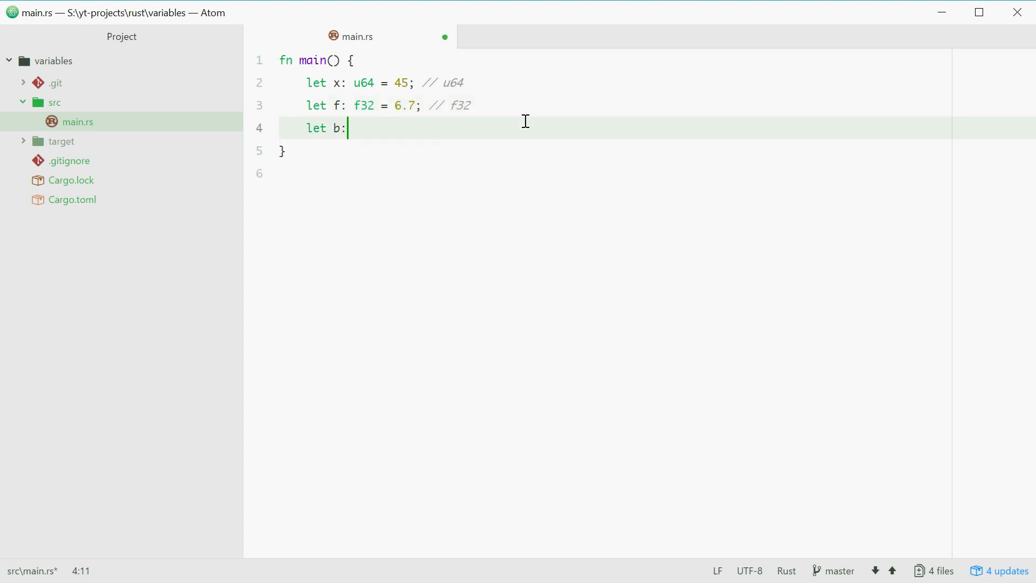
# Complete line 4 as `let b: bool = false;` and save the file
pyautogui.write('bool =')
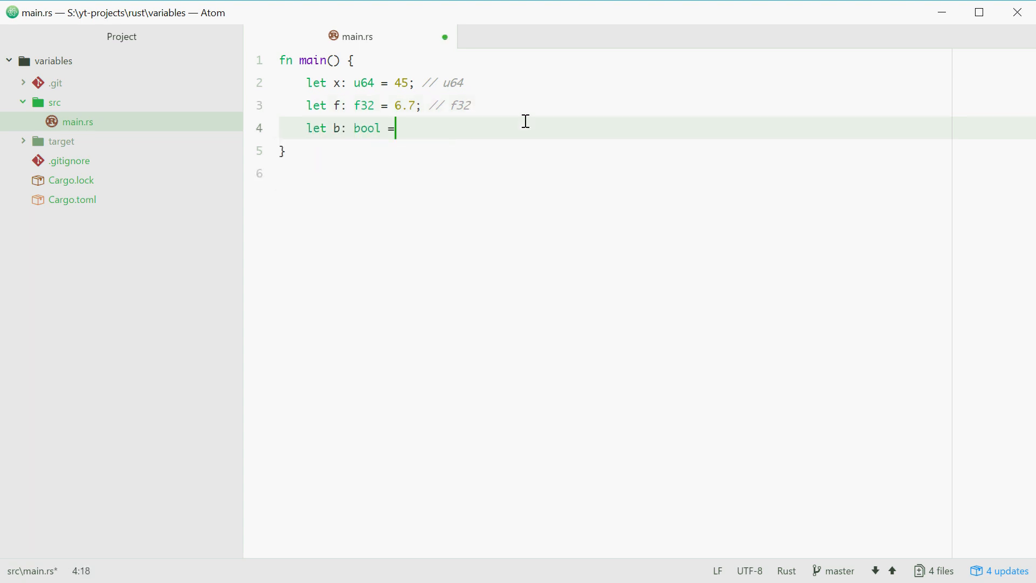
pyautogui.write('false;')
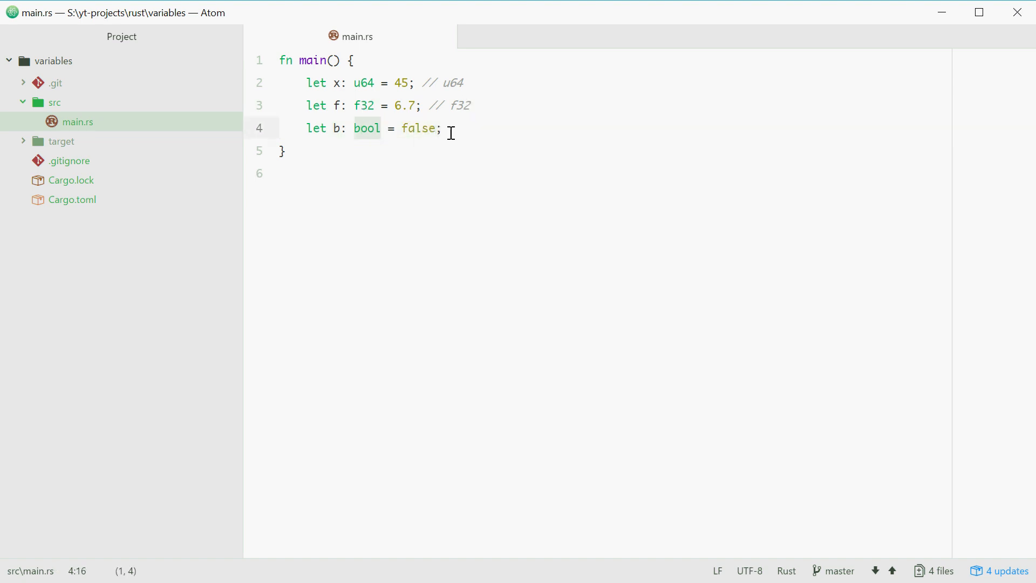
pyautogui.click(444, 128)
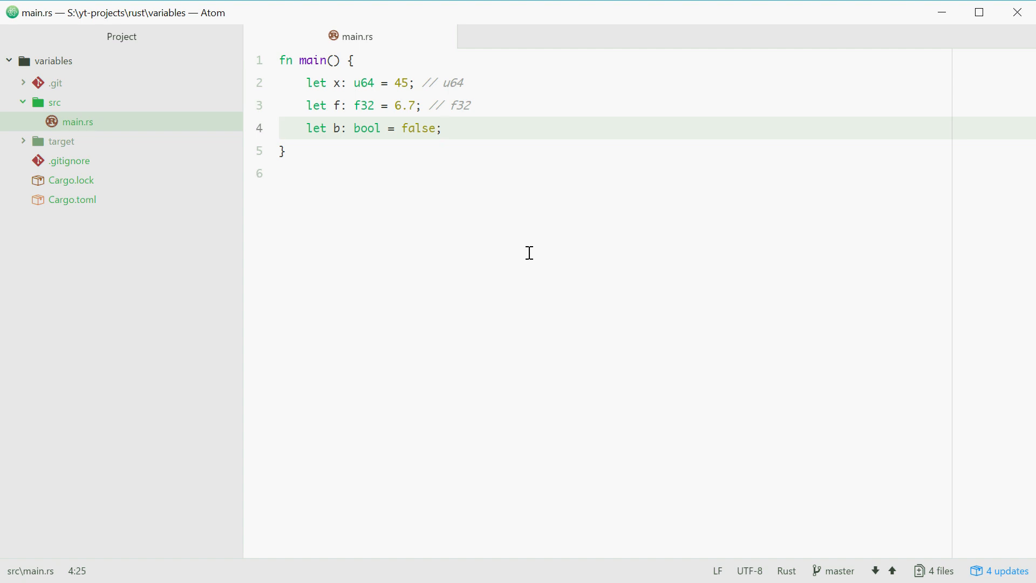
pyautogui.click(443, 128)
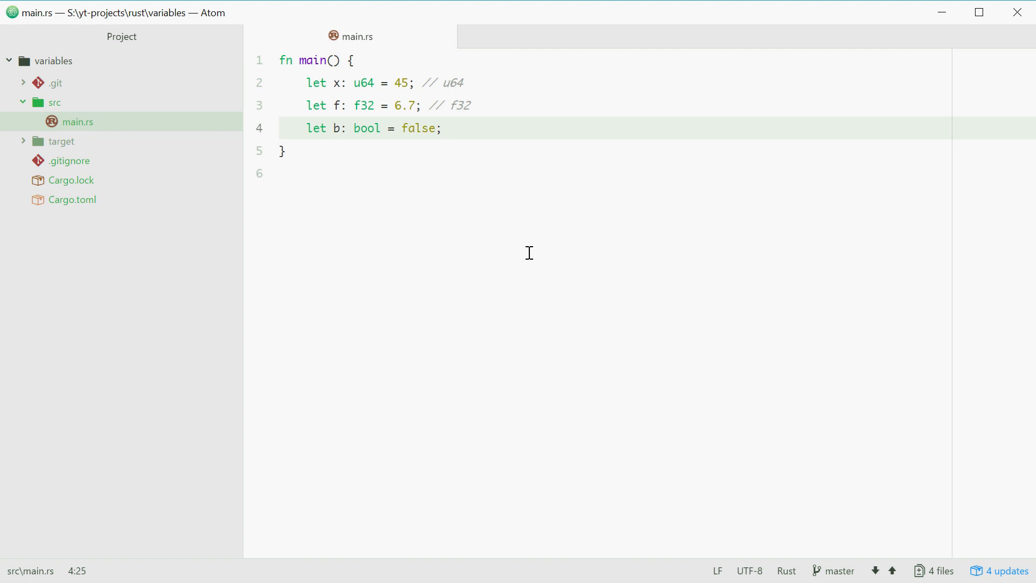
pyautogui.click(443, 129)
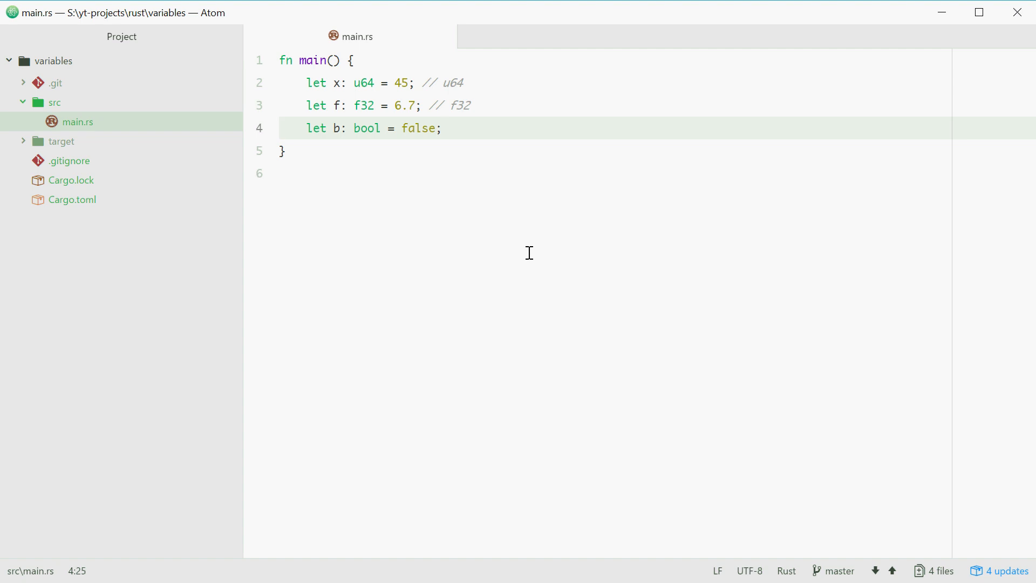
pyautogui.click(301, 83)
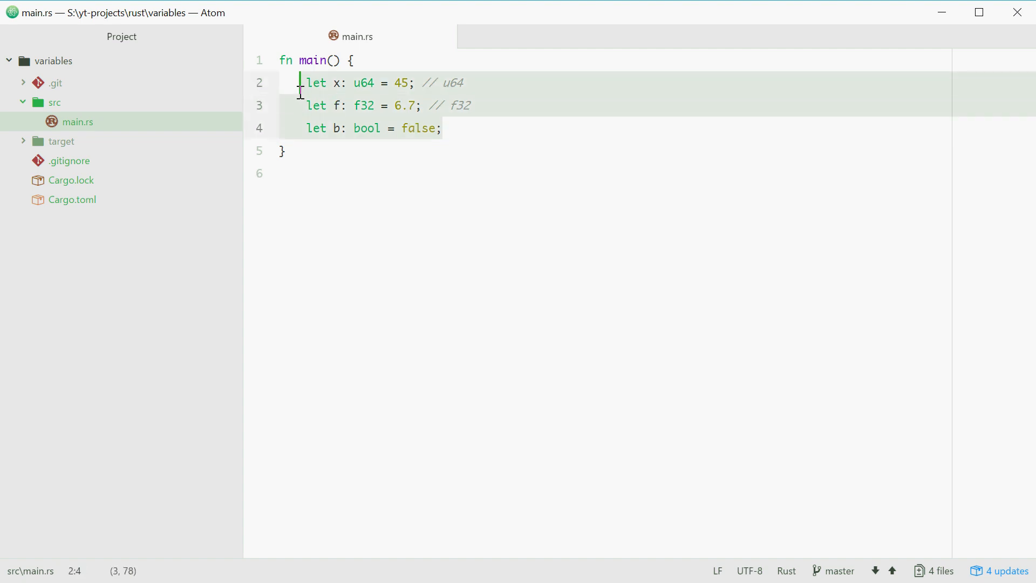
pyautogui.click(443, 127)
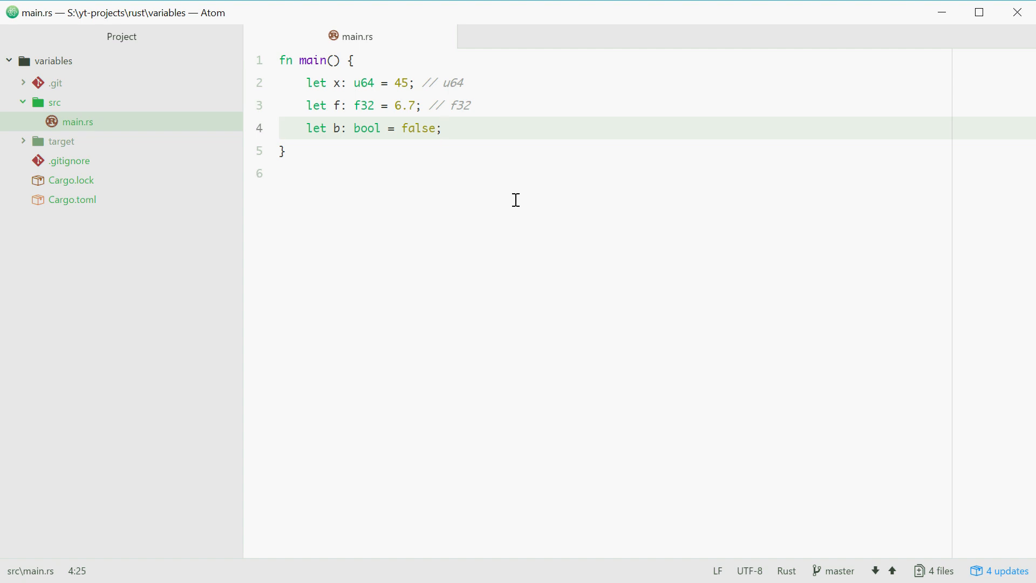
pyautogui.click(443, 128)
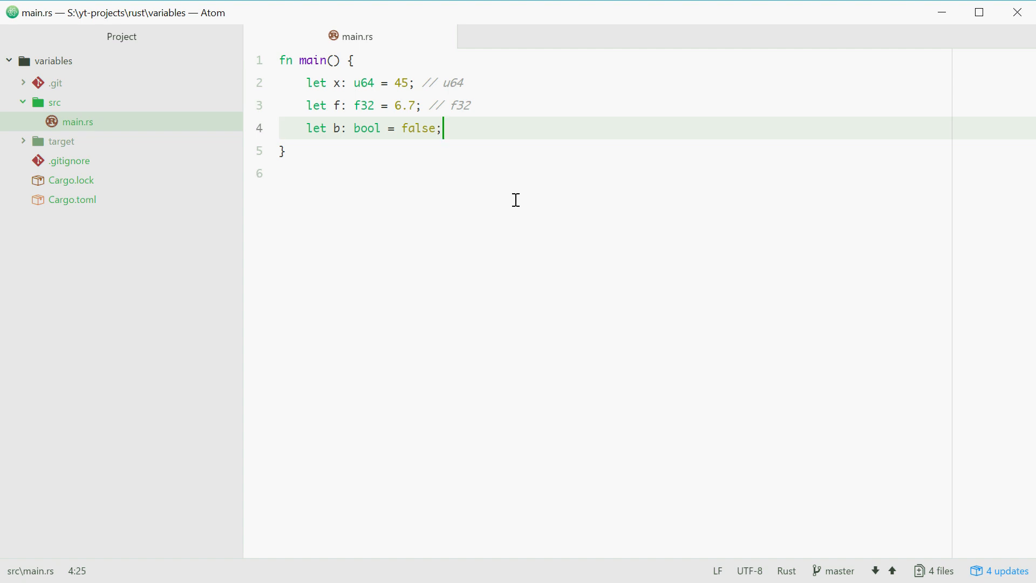